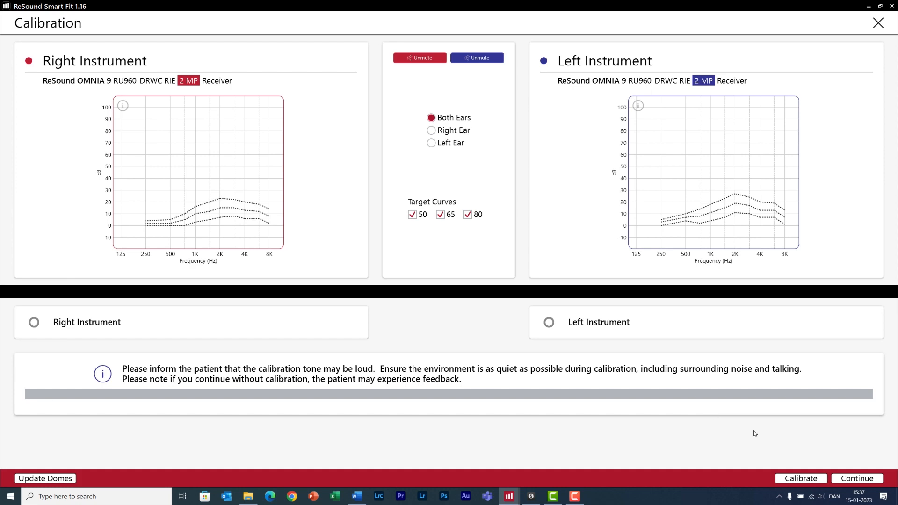
# Run feedback calibration for both OMNIA 9 instruments with Both Ears selected
pyautogui.click(799, 478)
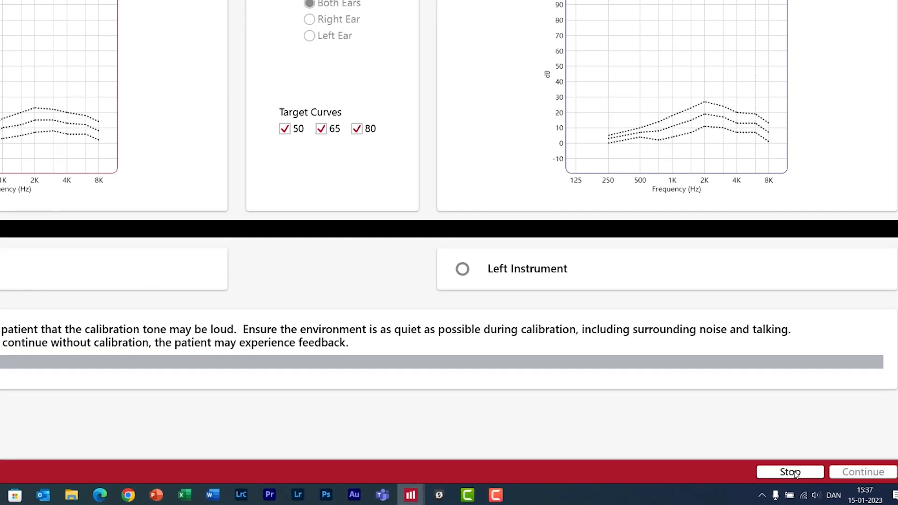